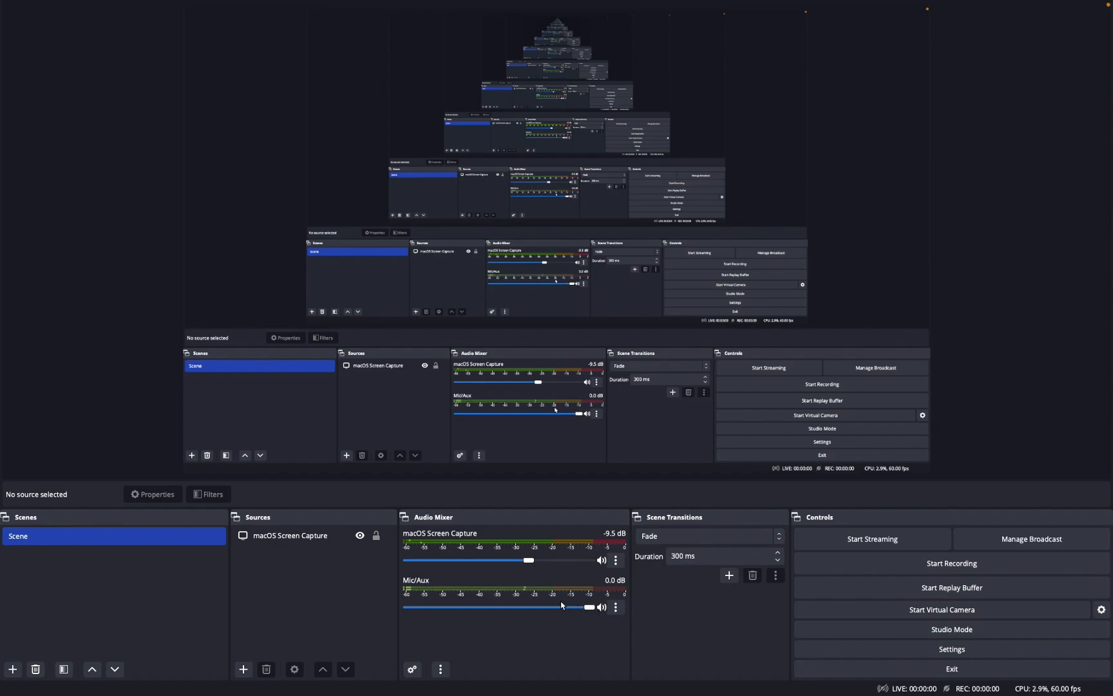
Step: In Settings > General, raise Source Alignment Snap Sensitivity to 10.0, then go to Output
{"action": "left_click", "coordinate": [721, 555]}
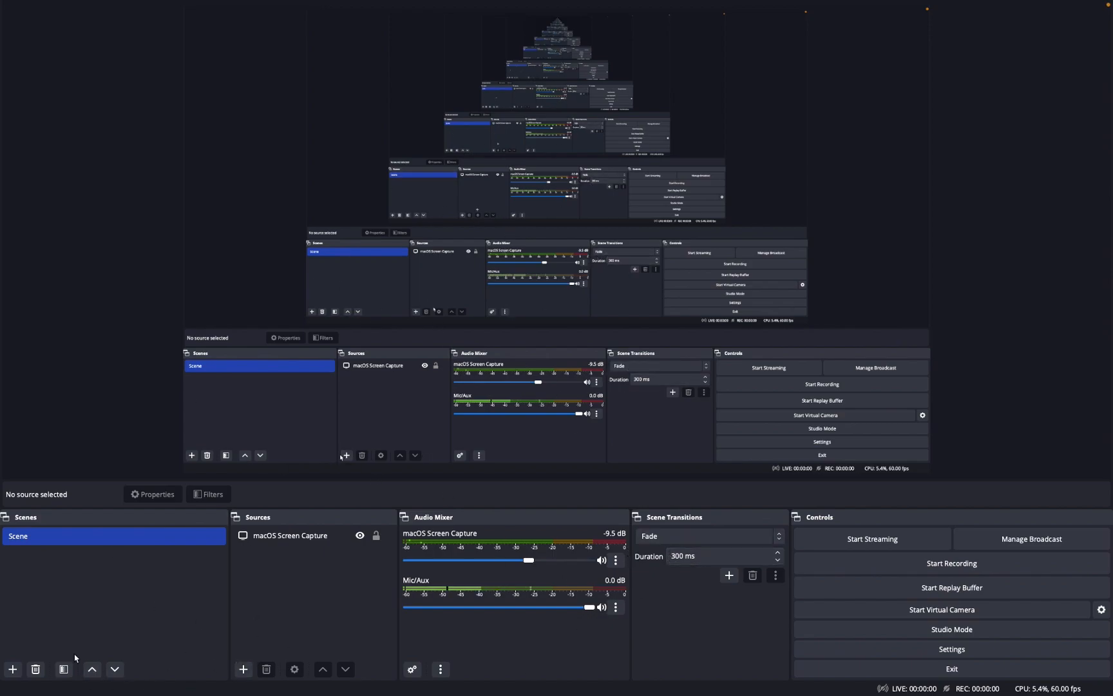
{"action": "mouse_move", "coordinate": [951, 629]}
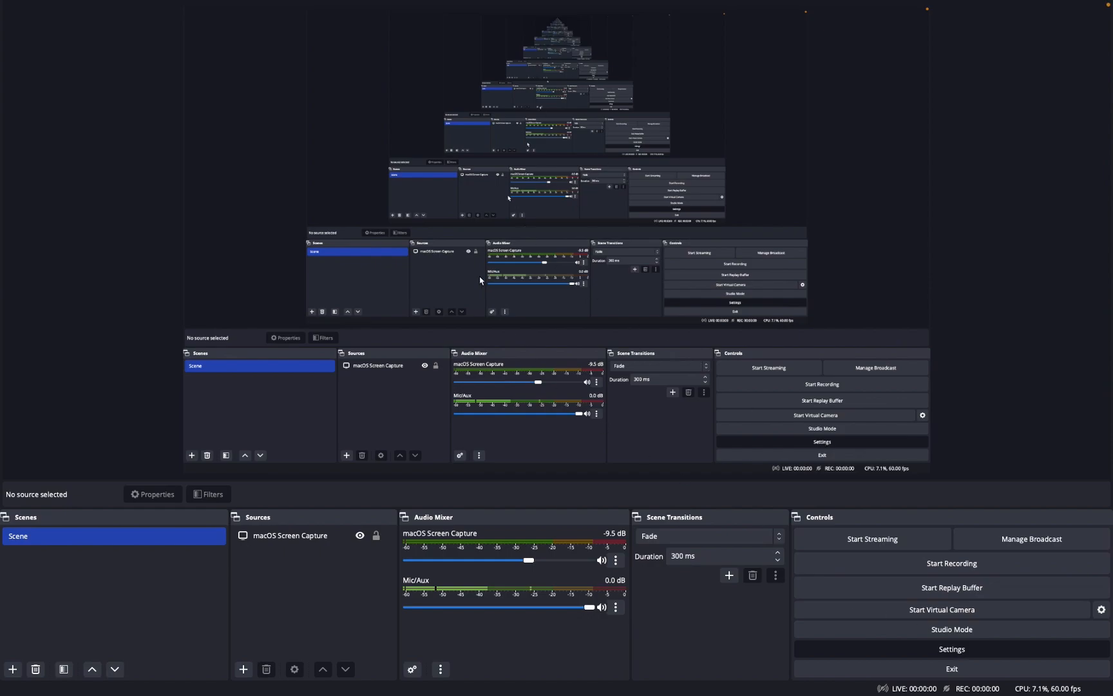
{"action": "left_click", "coordinate": [951, 648]}
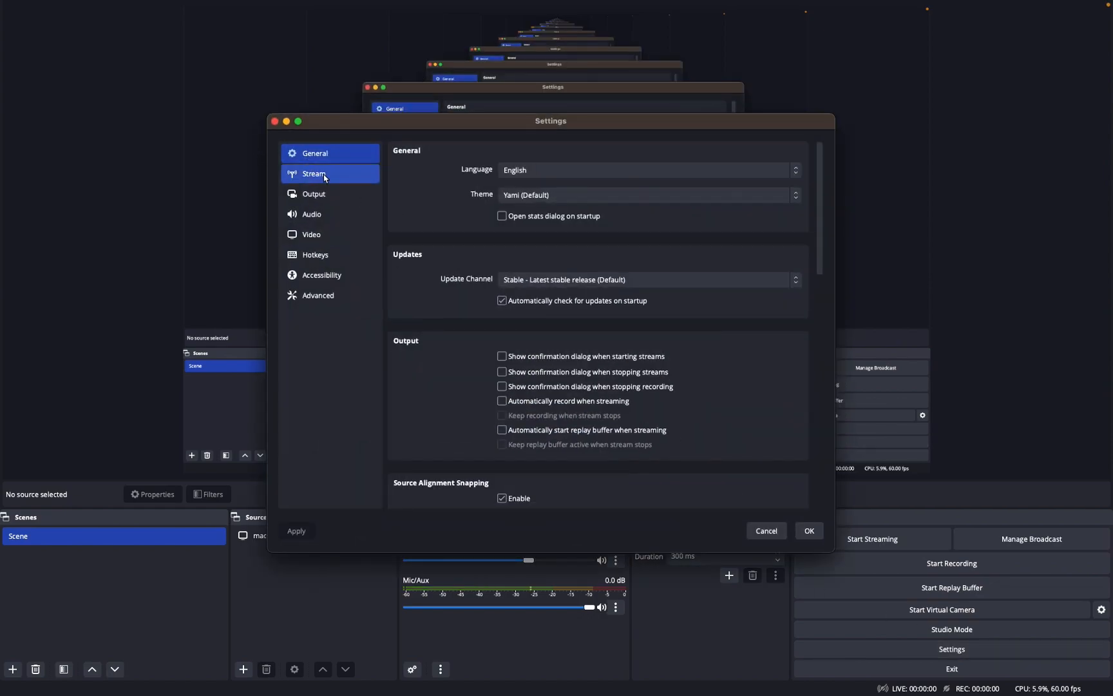
{"action": "scroll", "scroll_direction": "down", "scroll_amount": 3}
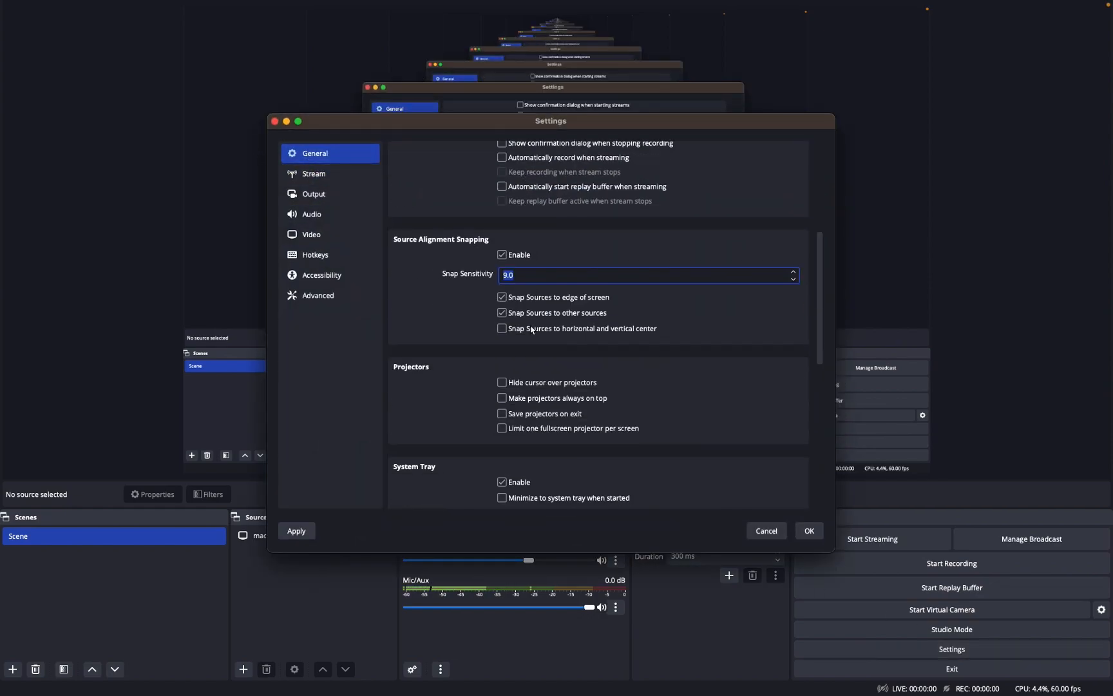
{"action": "left_click", "coordinate": [793, 270]}
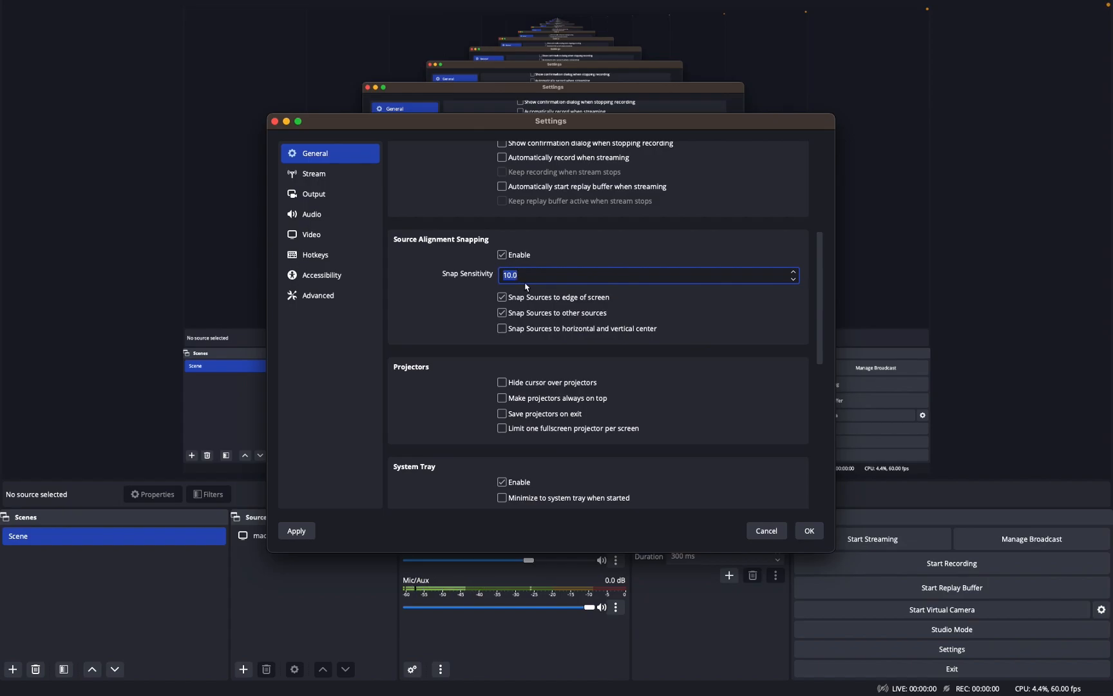
{"action": "left_click", "coordinate": [315, 173]}
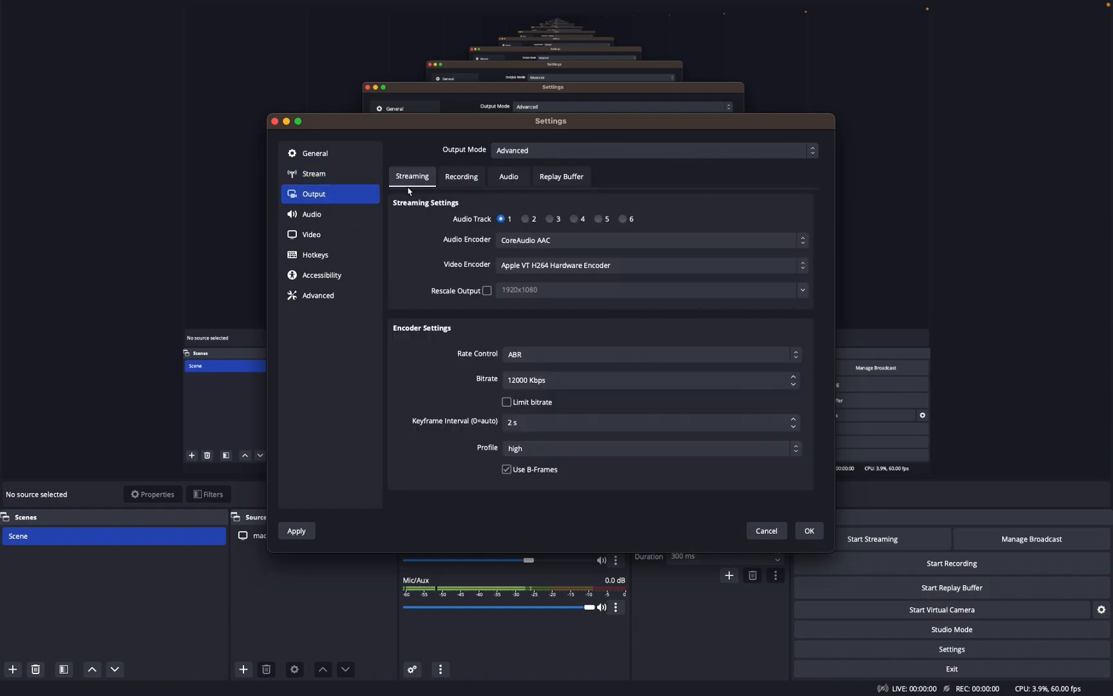
Step: Keep the Output Mode set to Advanced
{"action": "left_click", "coordinate": [652, 149]}
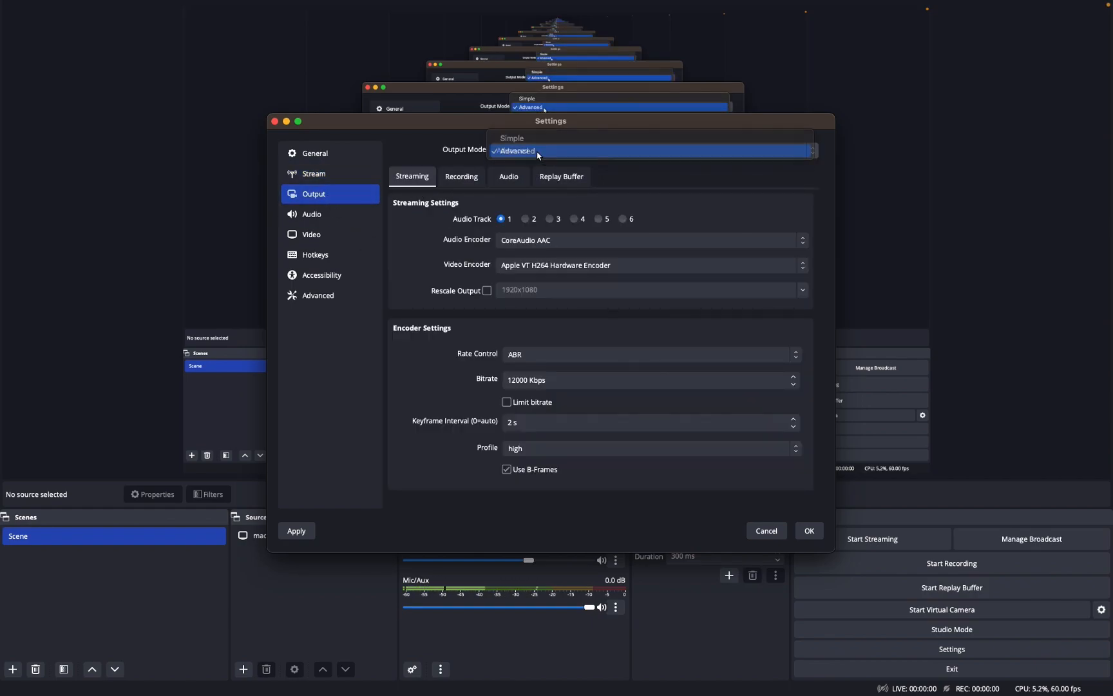
{"action": "left_click", "coordinate": [462, 177]}
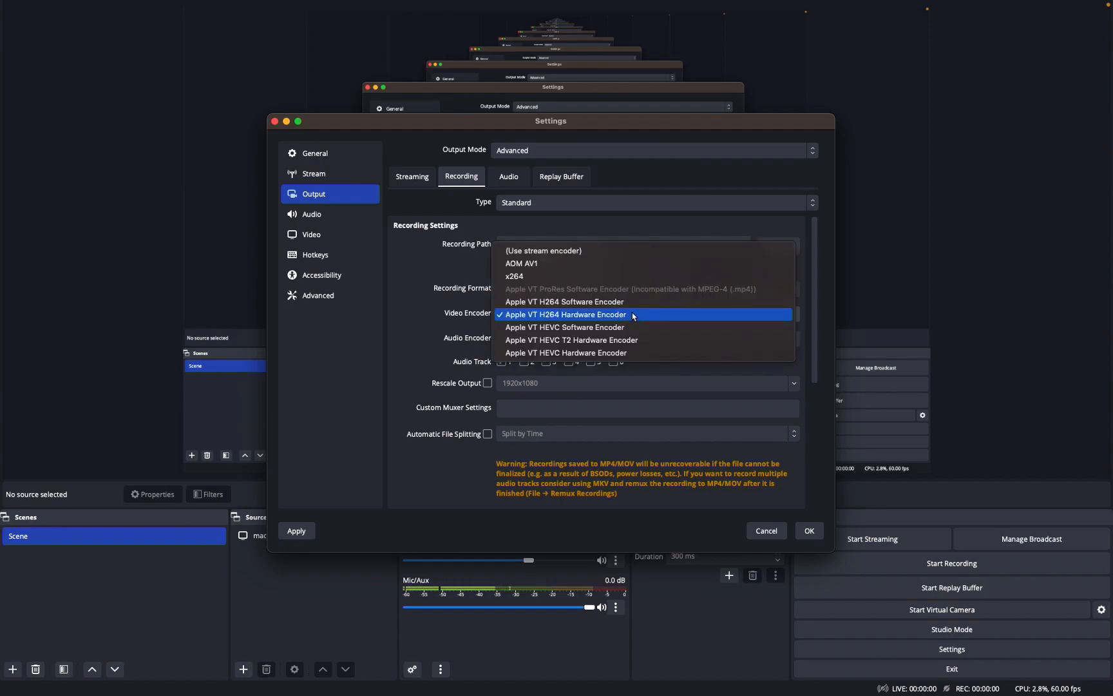
Step: Keep Apple VT H264 Hardware Encoder for recording and review its ABR 12000 Kbps settings
{"action": "left_click", "coordinate": [565, 314]}
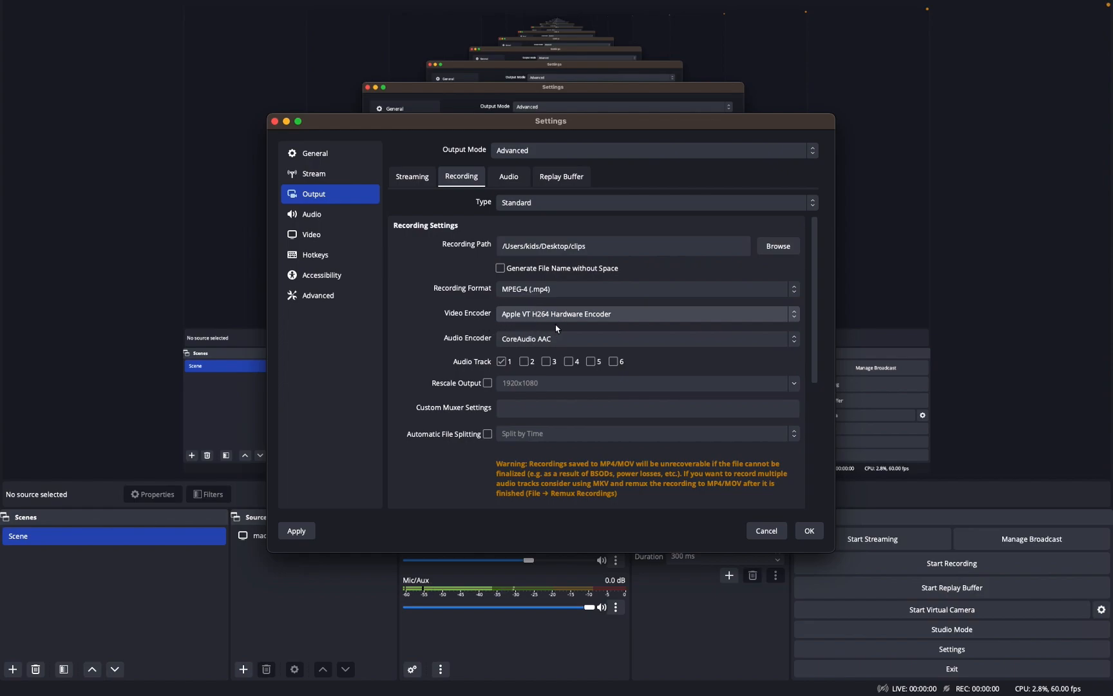
{"action": "mouse_move", "coordinate": [544, 340]}
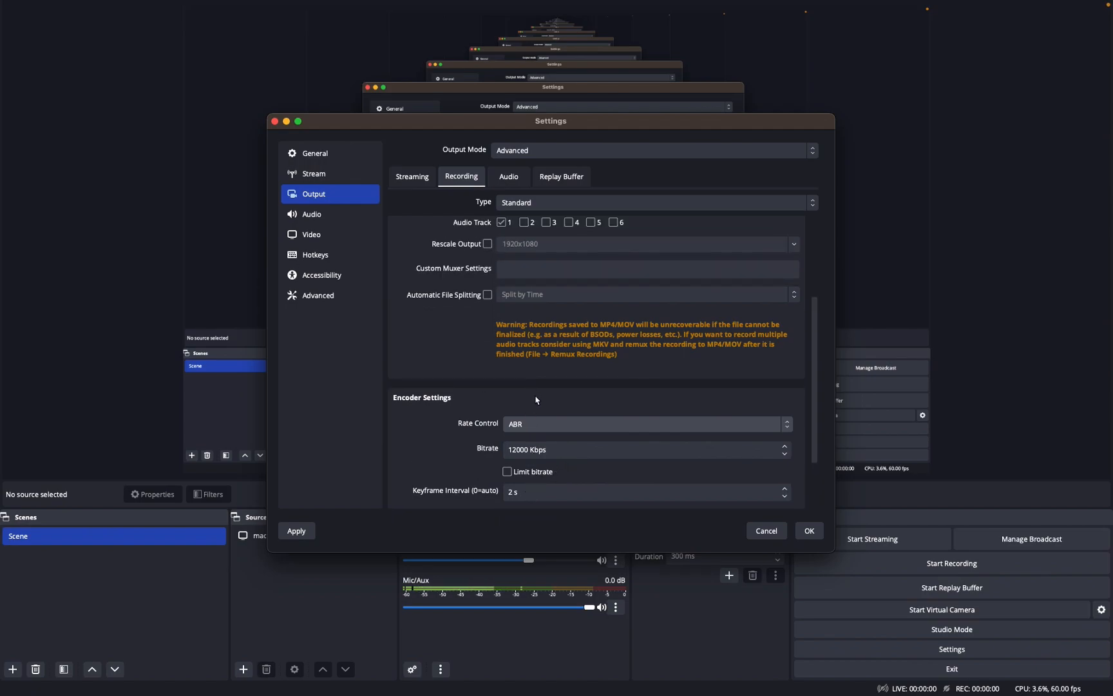
{"action": "scroll", "scroll_direction": "down", "scroll_amount": 3}
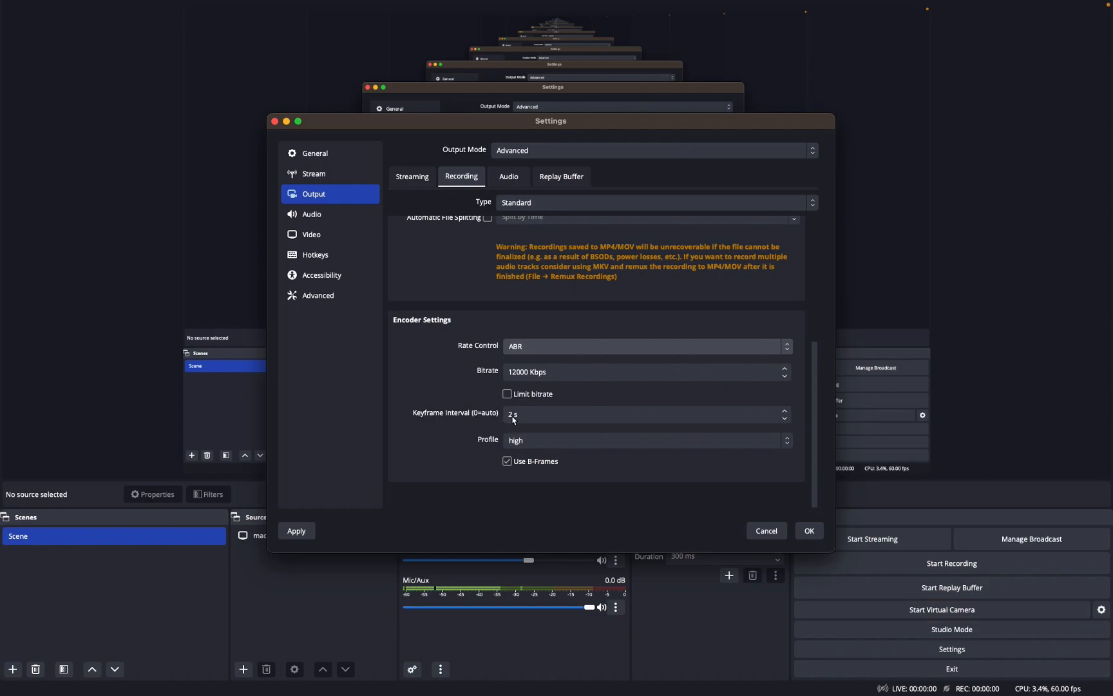
Step: Review the Audio tab, confirming all six tracks use a 160 bitrate
{"action": "left_click", "coordinate": [509, 177]}
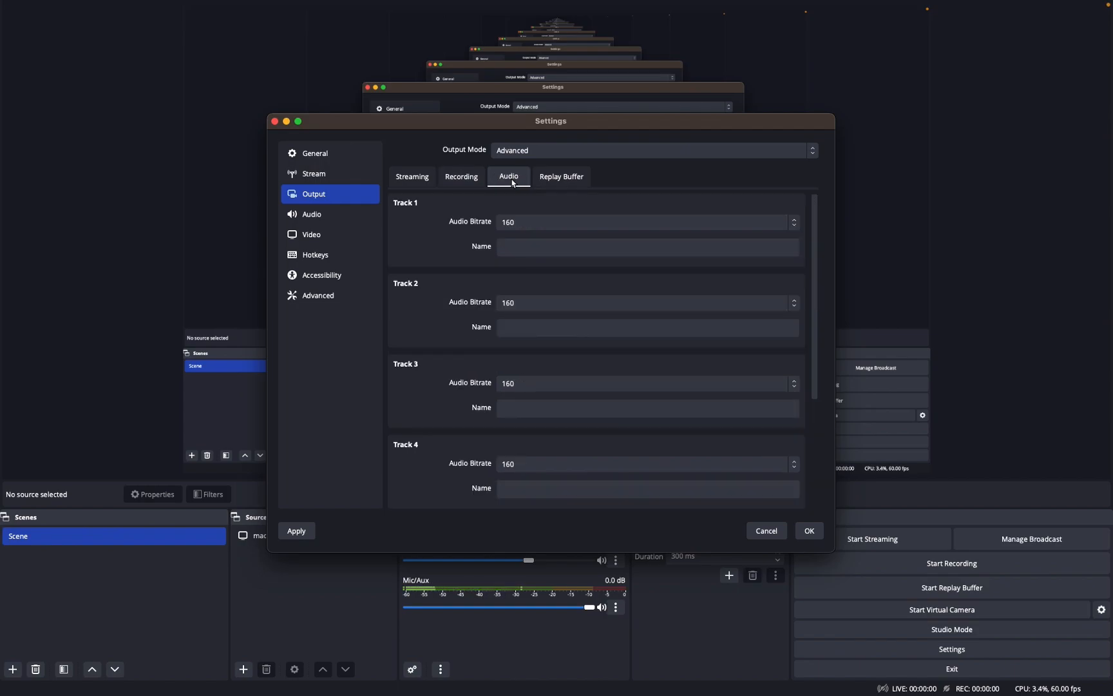
{"action": "scroll", "scroll_direction": "down", "scroll_amount": 3}
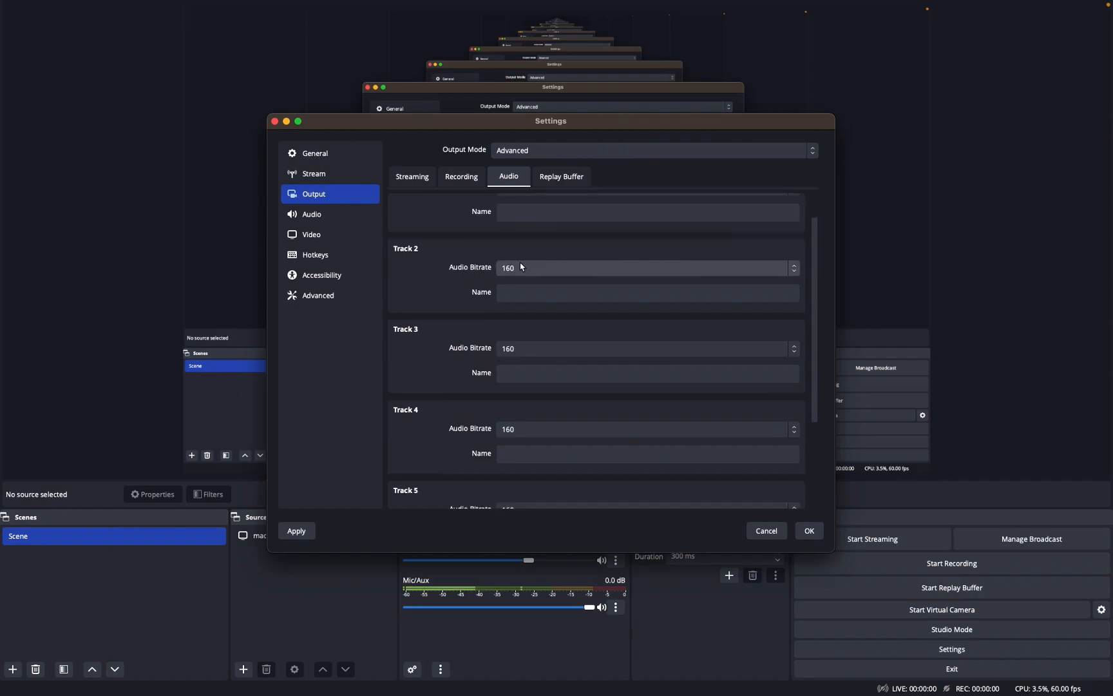
{"action": "scroll", "scroll_direction": "down", "scroll_amount": 3}
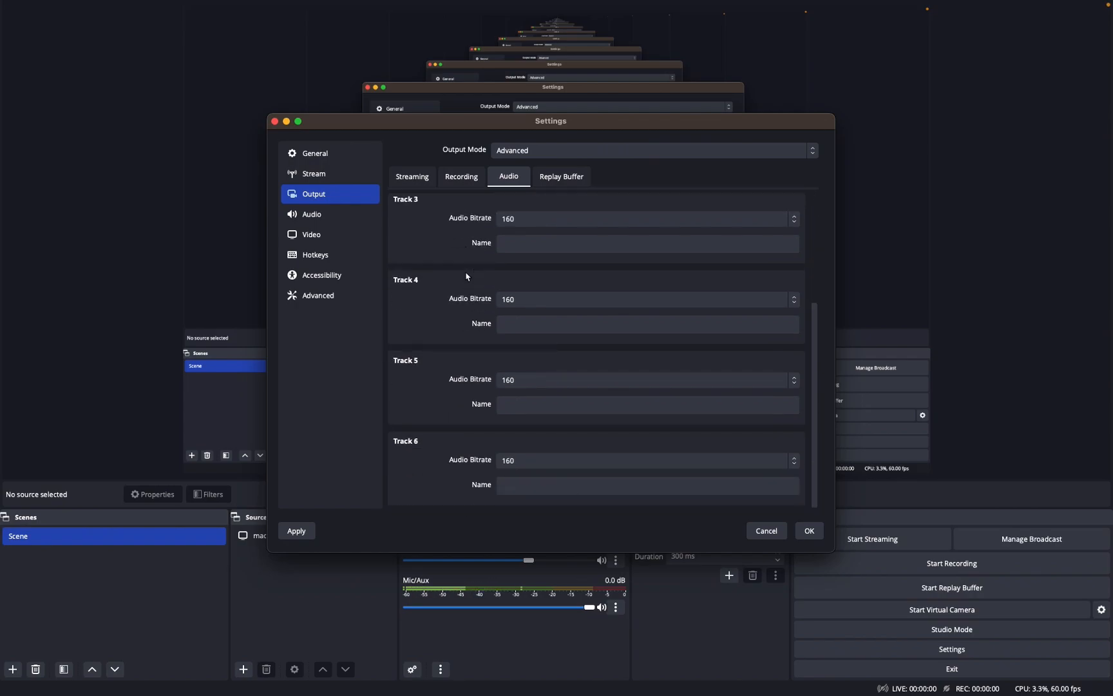
{"action": "scroll", "scroll_direction": "up", "scroll_amount": 3}
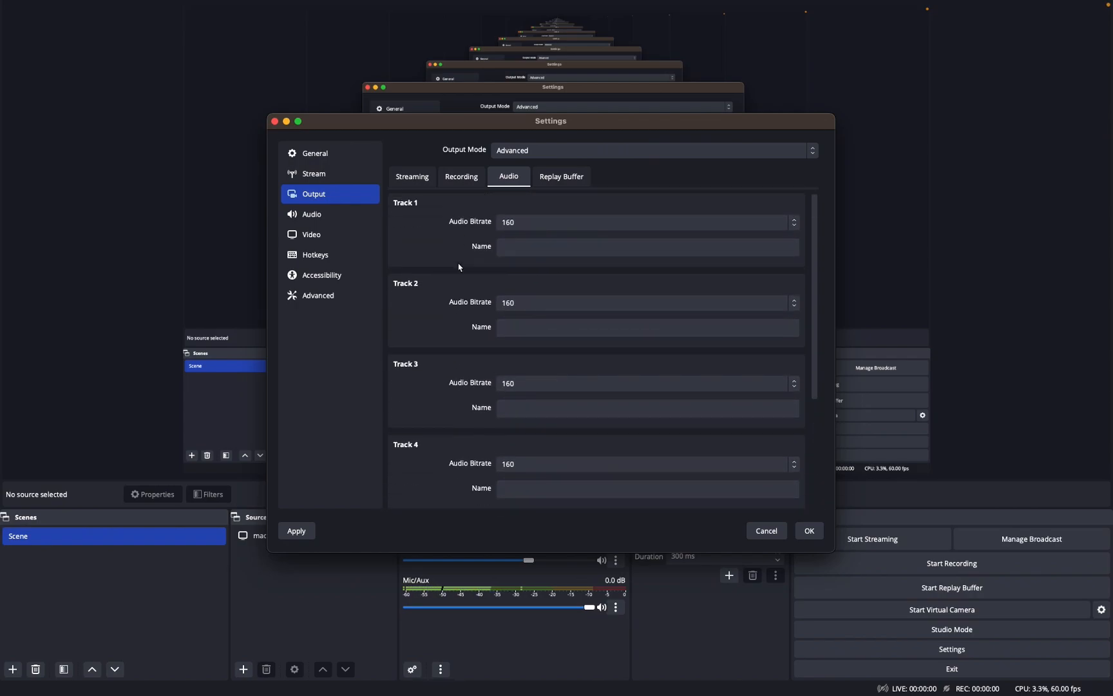
Step: Leave the Replay Buffer enabled, glance at Streaming, then move to the Video settings
{"action": "left_click", "coordinate": [561, 176]}
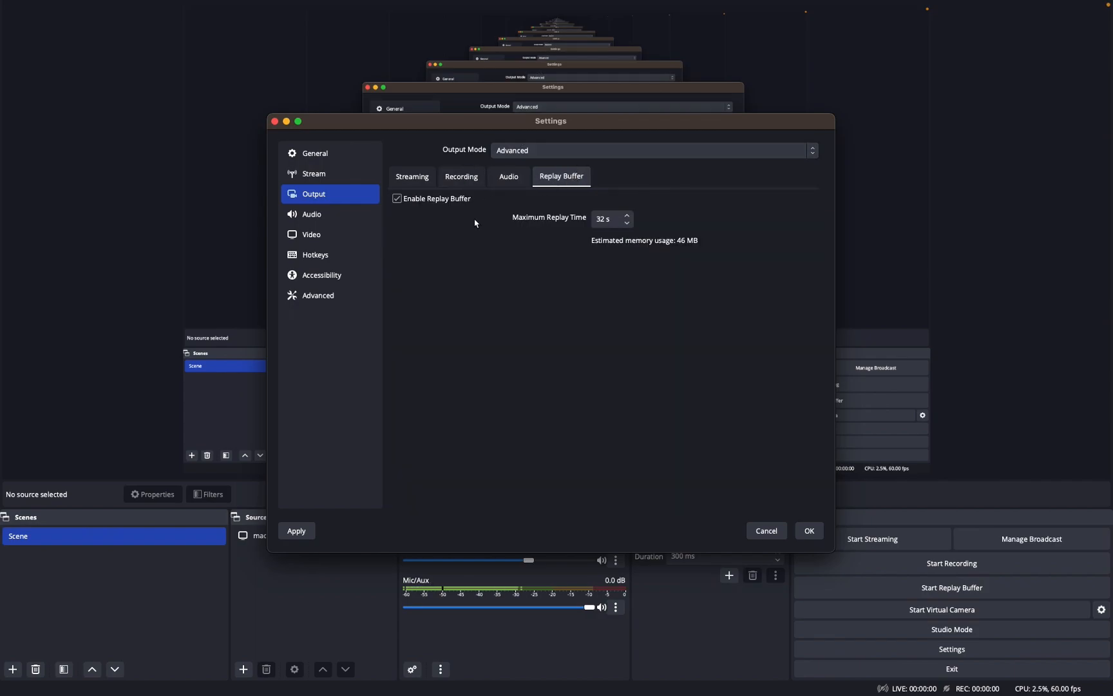
{"action": "left_click", "coordinate": [396, 199]}
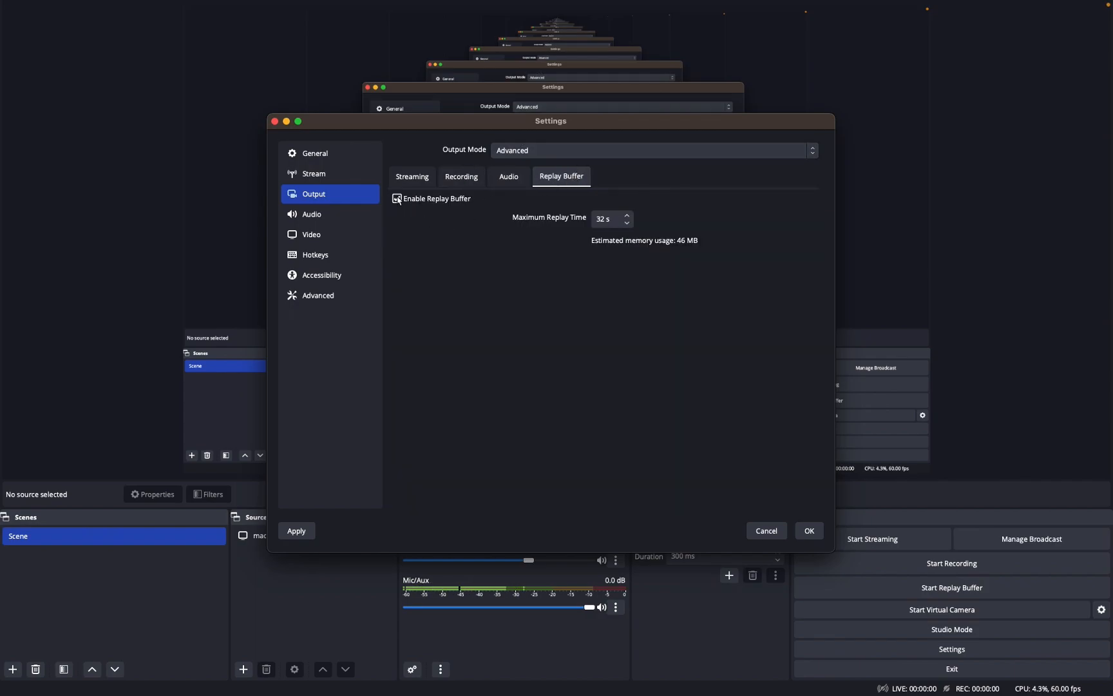
{"action": "left_click", "coordinate": [396, 199]}
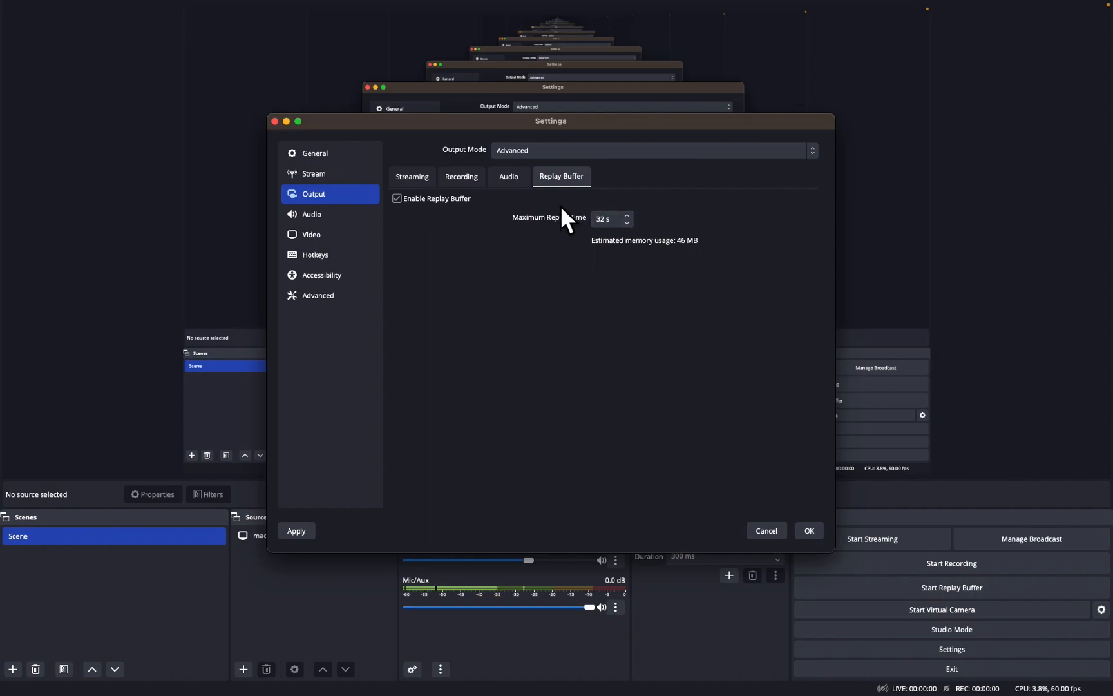
{"action": "left_click", "coordinate": [413, 177]}
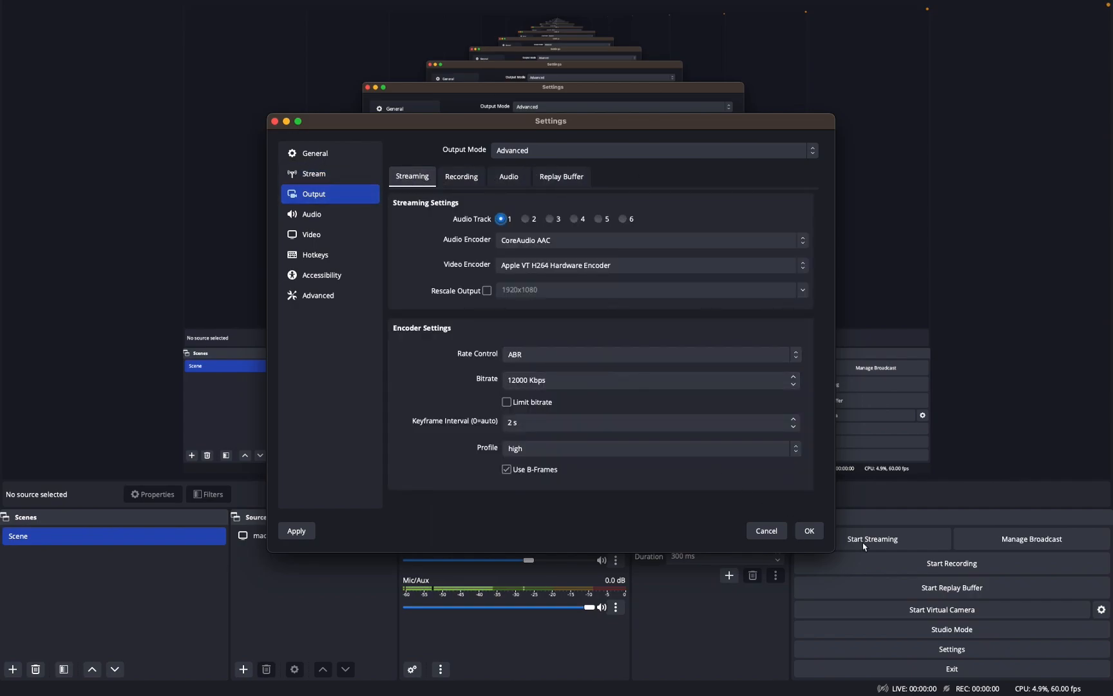
{"action": "mouse_move", "coordinate": [926, 584]}
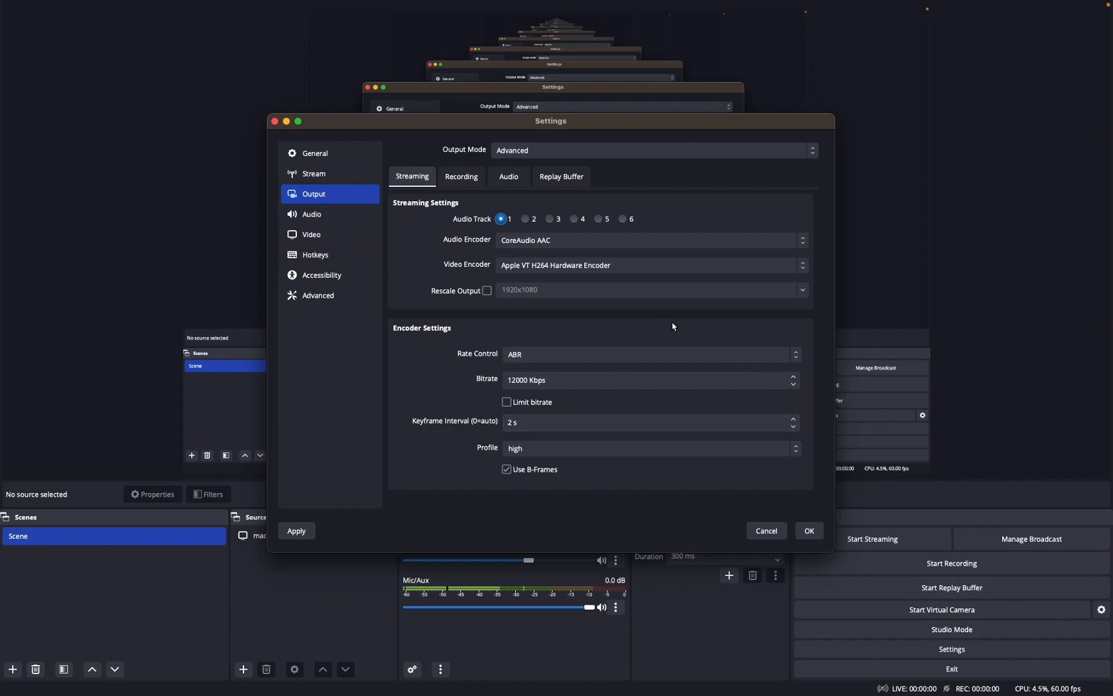
{"action": "mouse_move", "coordinate": [584, 302]}
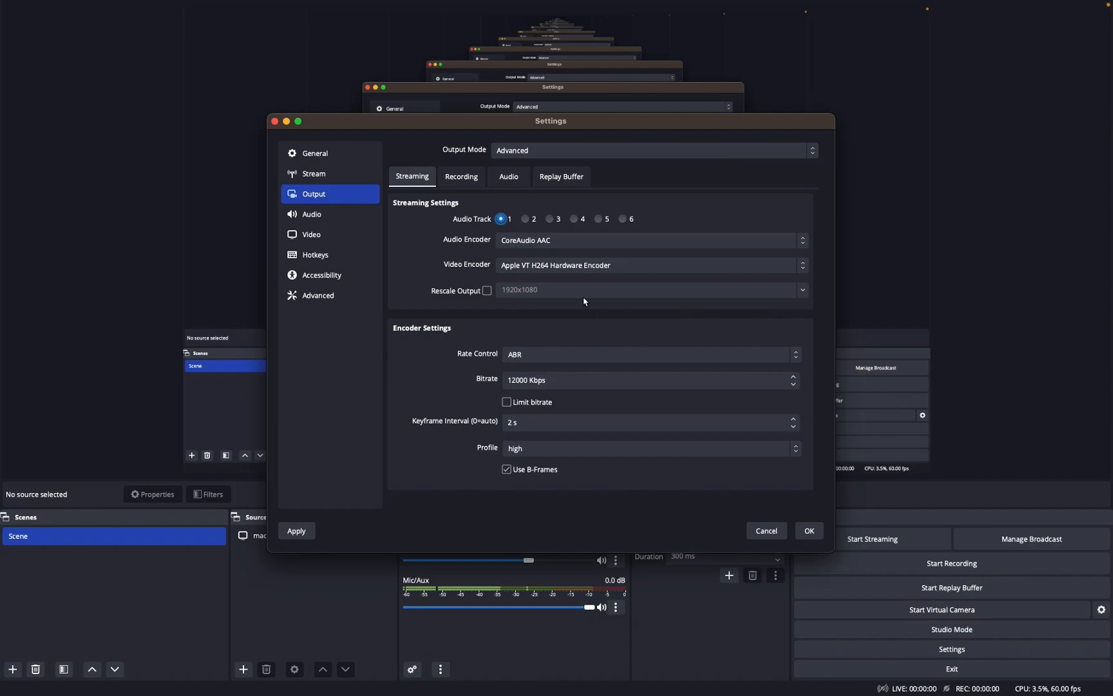
{"action": "left_click", "coordinate": [311, 235]}
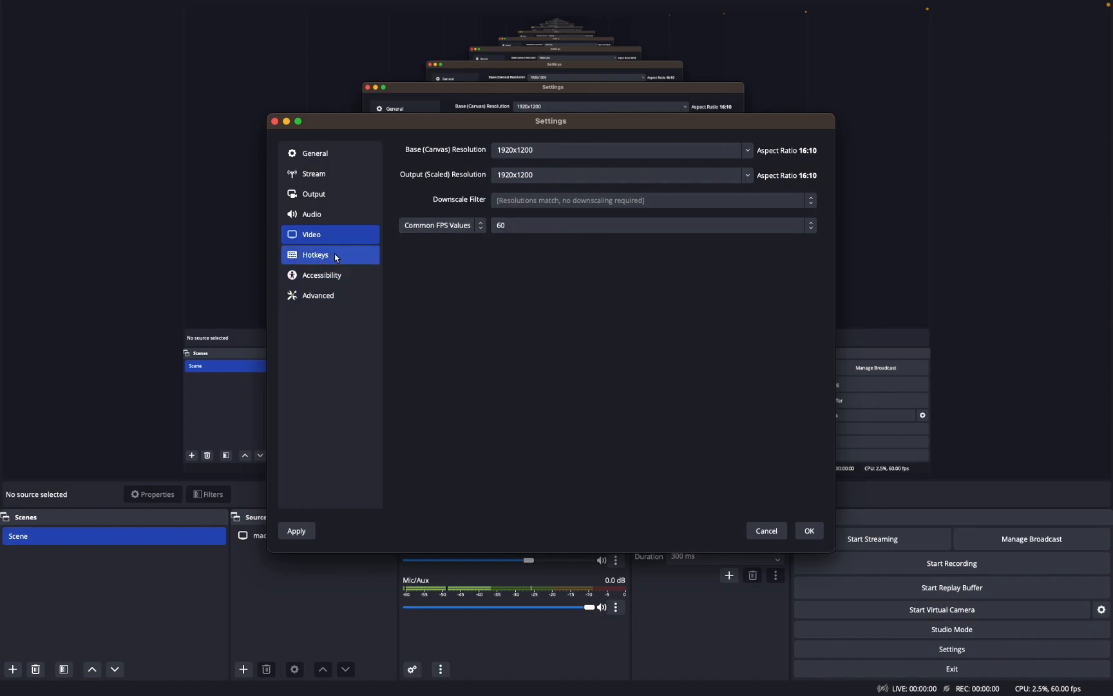
Step: Review the Replay Buffer hotkeys and Accessibility colours, then go to Advanced
{"action": "left_click", "coordinate": [315, 254]}
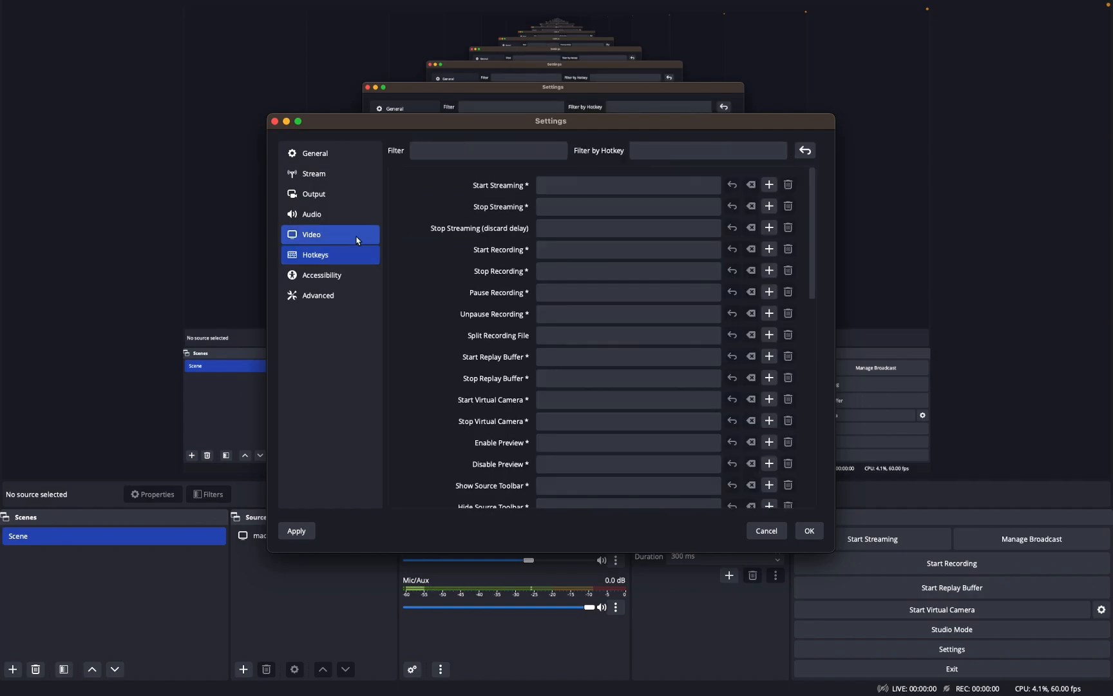
{"action": "scroll", "scroll_direction": "down", "scroll_amount": 3}
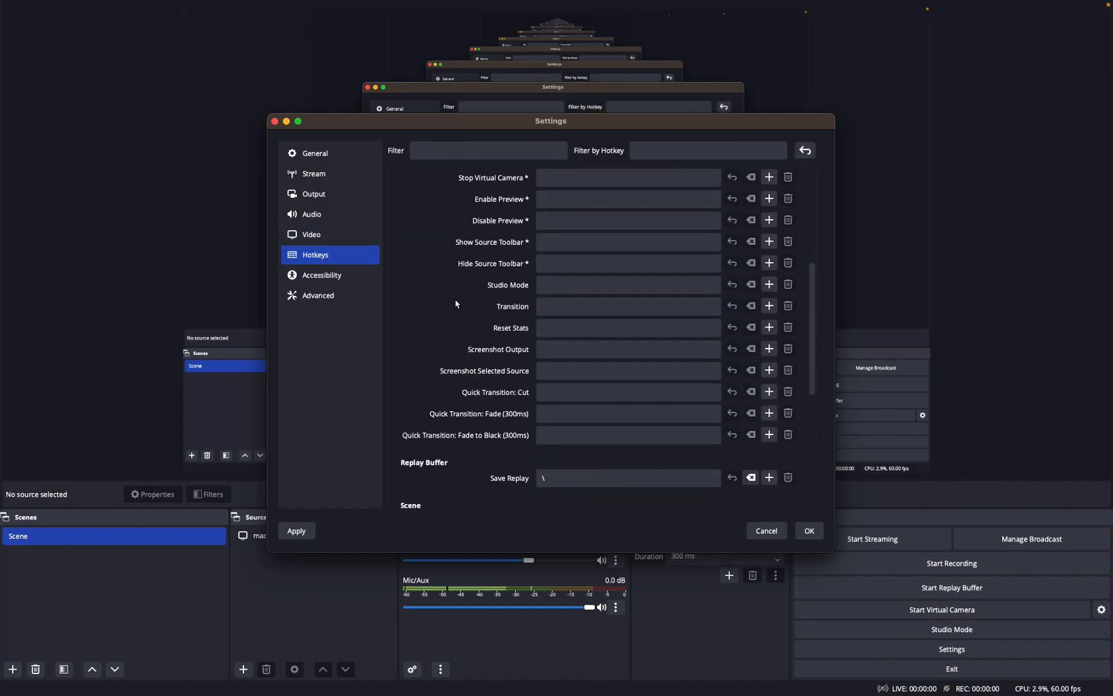
{"action": "scroll", "scroll_direction": "down", "scroll_amount": 3}
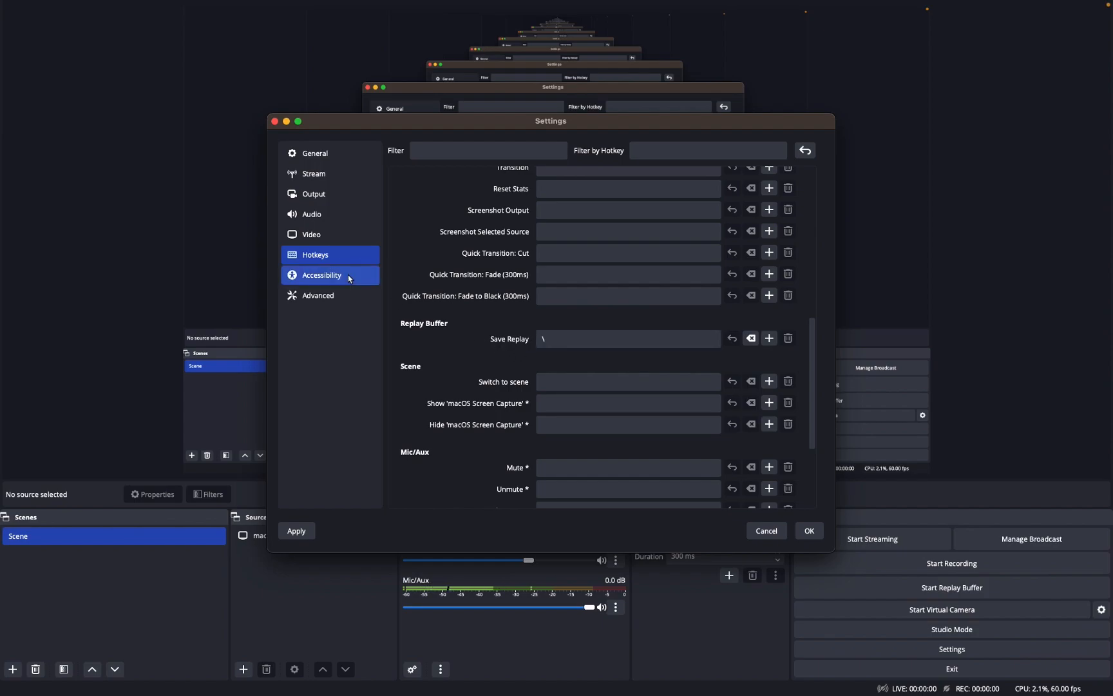
{"action": "mouse_move", "coordinate": [349, 286]}
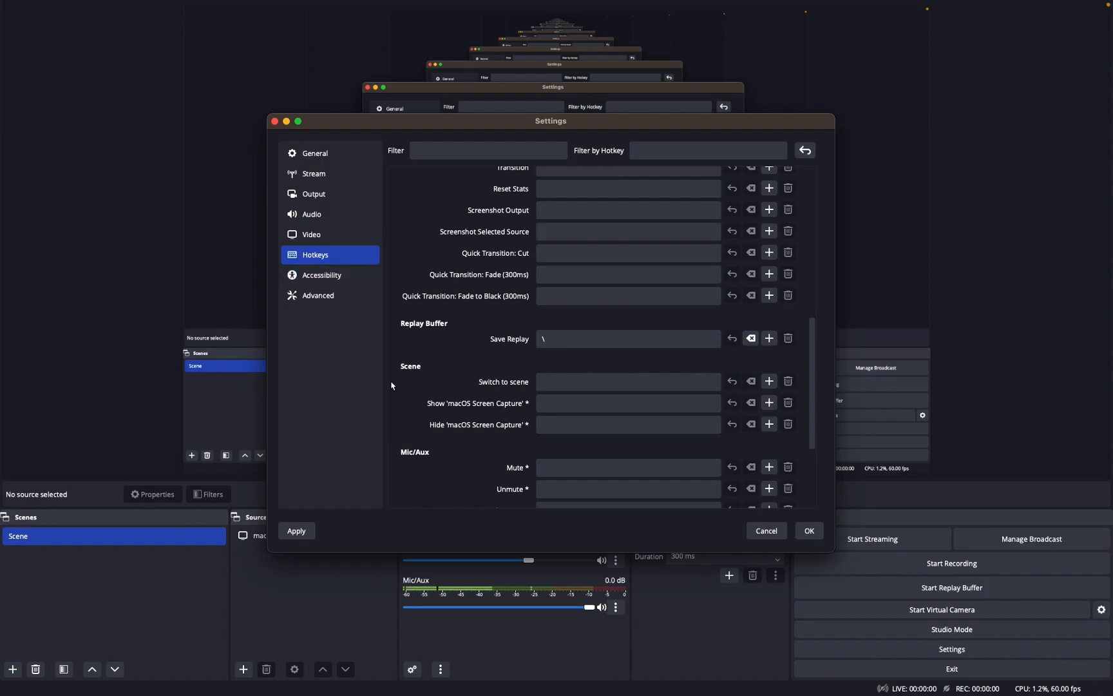
{"action": "left_click", "coordinate": [320, 275]}
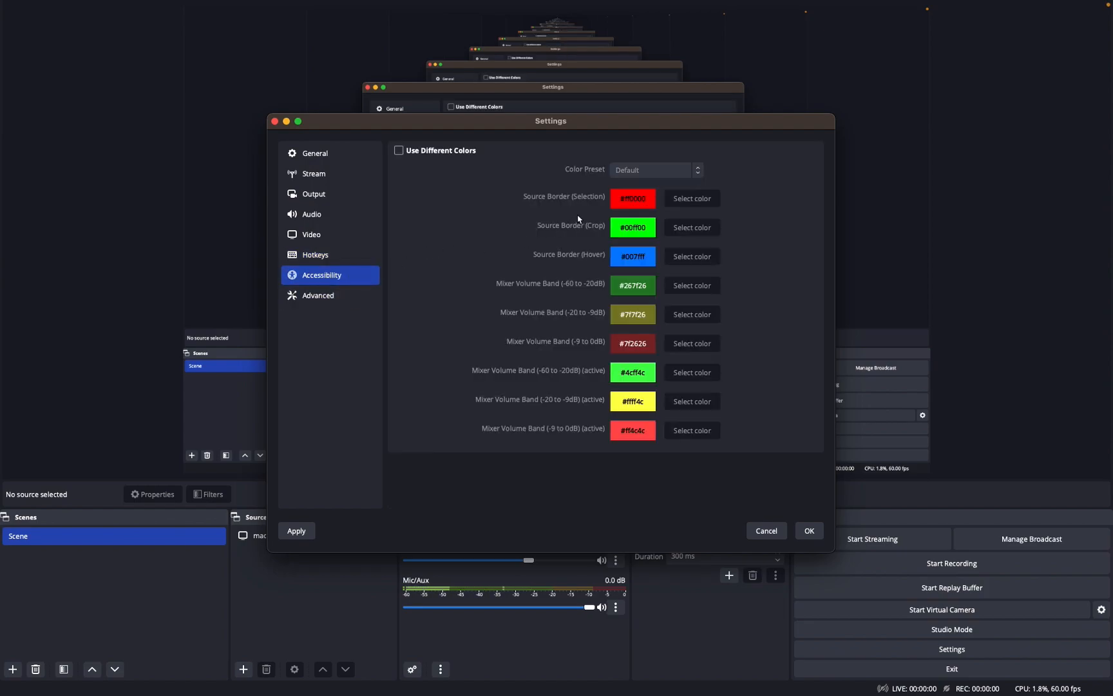
{"action": "left_click", "coordinate": [319, 295]}
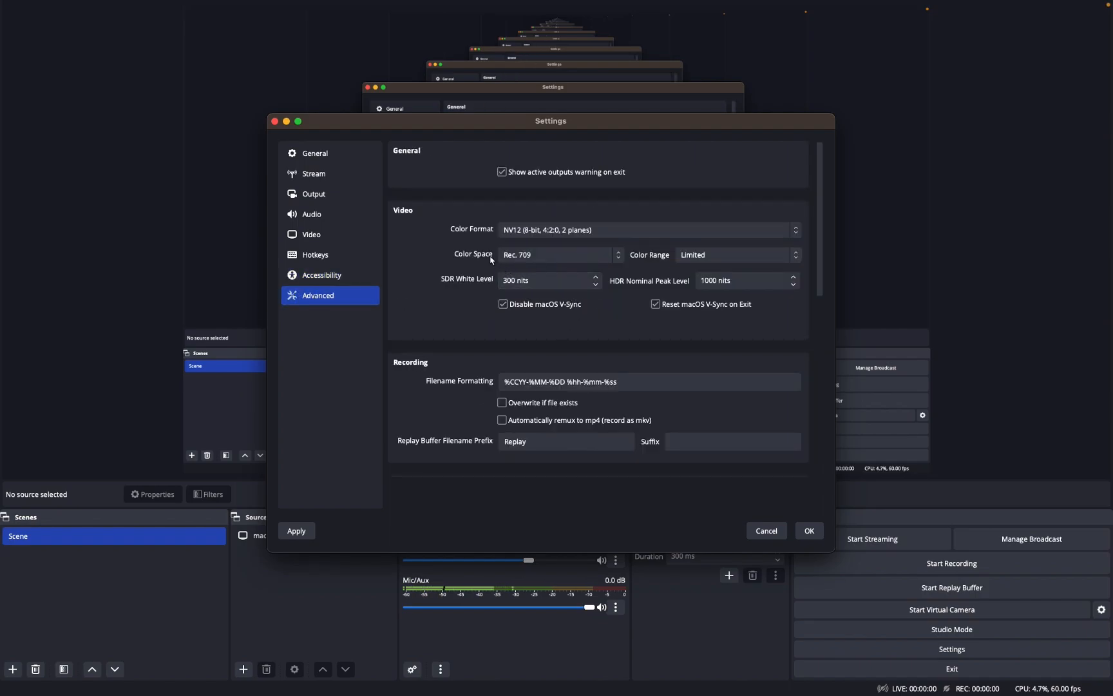
Step: Keep NV12 as the color format and inspect the recording filename formatting
{"action": "left_click", "coordinate": [647, 229]}
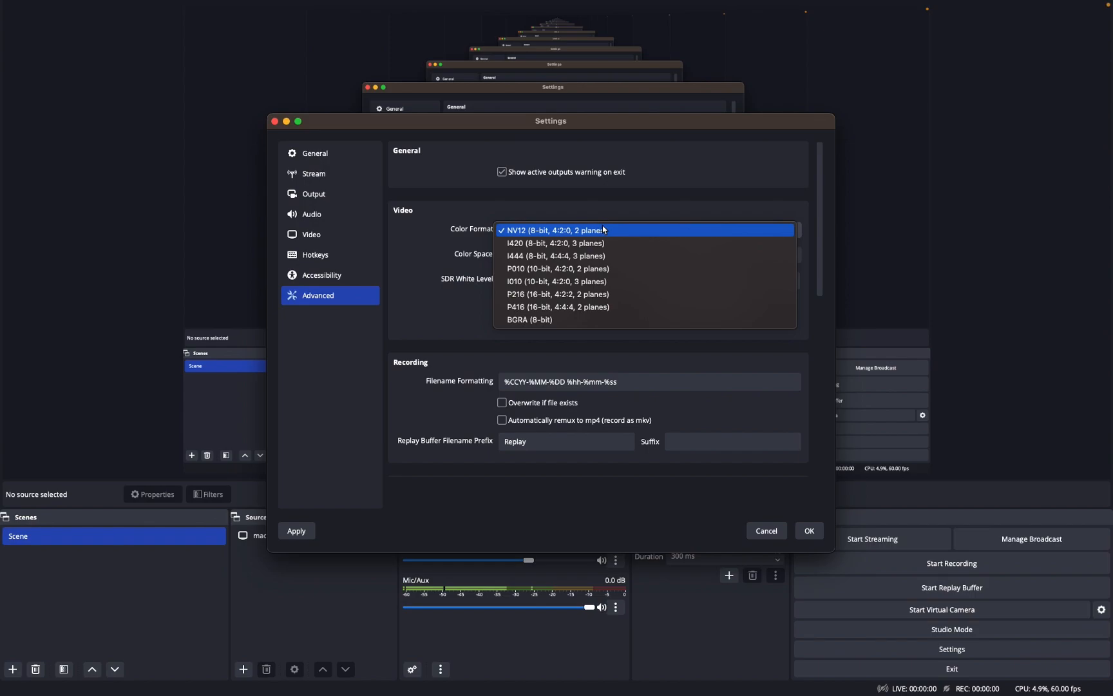
{"action": "left_click", "coordinate": [554, 229]}
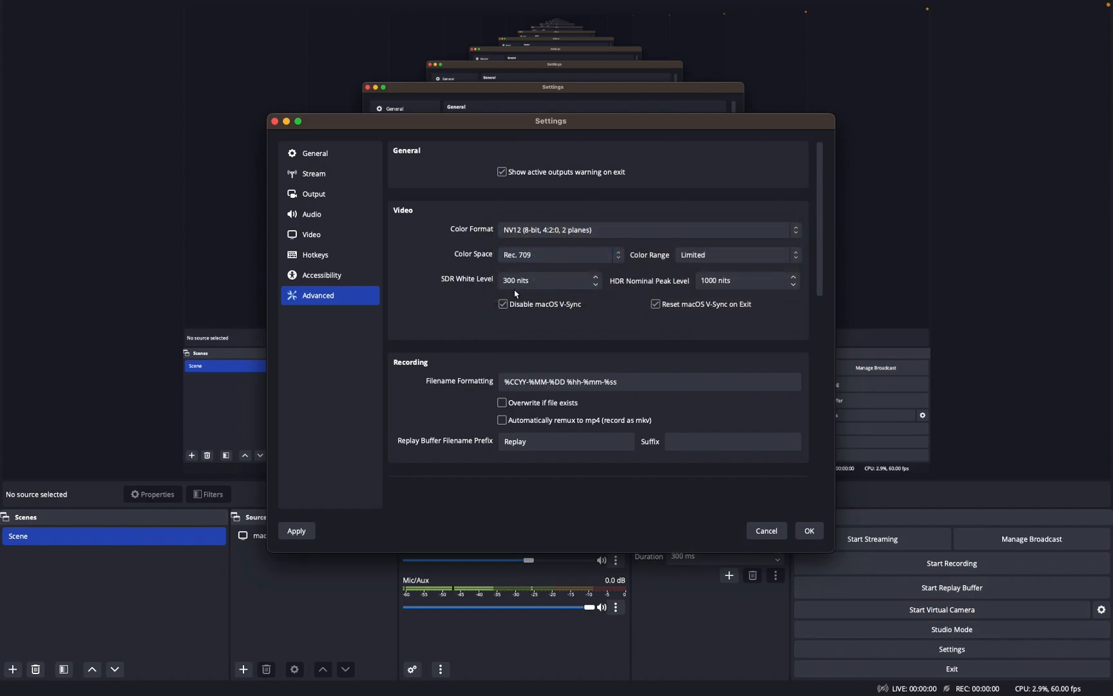
{"action": "mouse_move", "coordinate": [463, 284]}
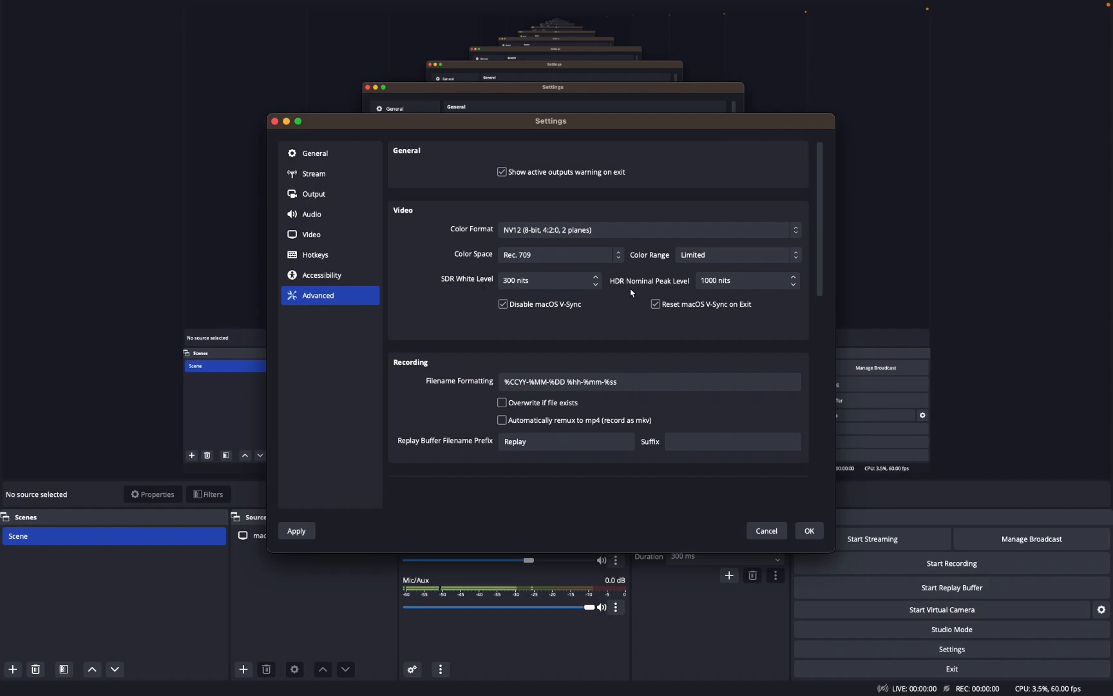
{"action": "mouse_move", "coordinate": [715, 276]}
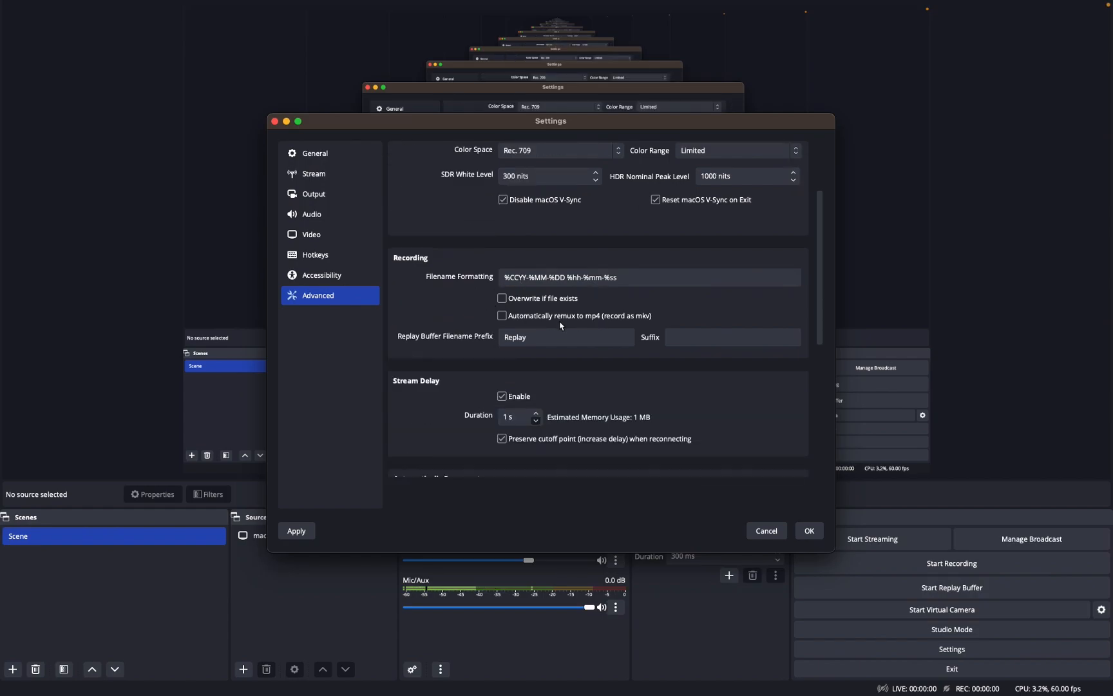
{"action": "left_click", "coordinate": [646, 277]}
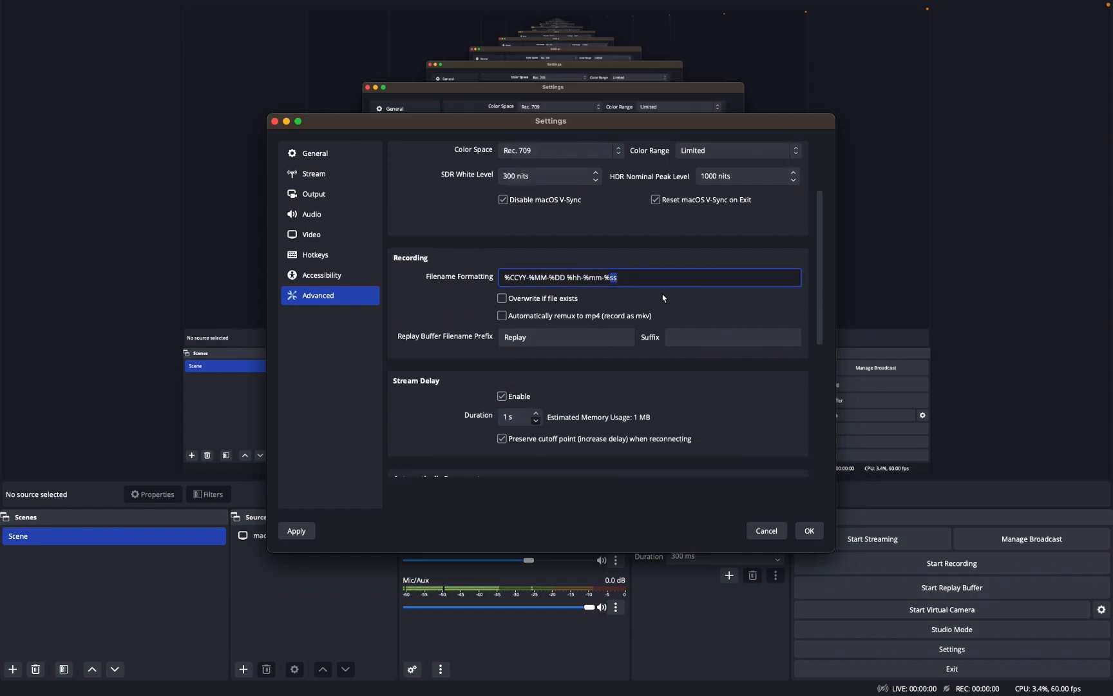
{"action": "scroll", "scroll_direction": "down", "scroll_amount": 3}
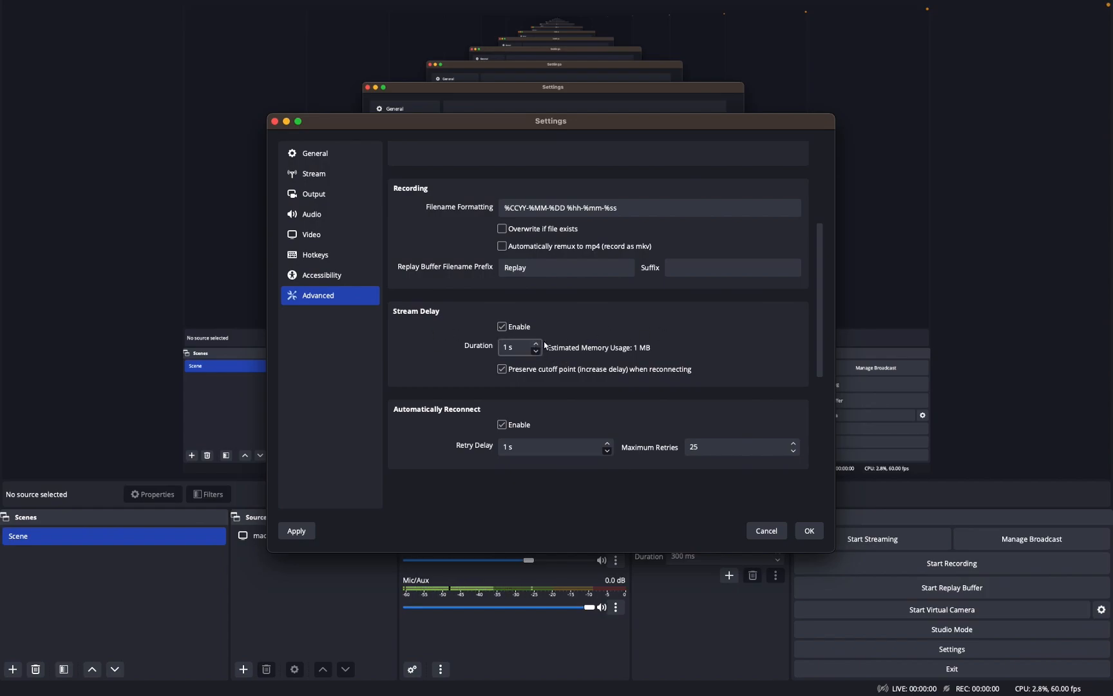
{"action": "scroll", "scroll_direction": "down", "scroll_amount": 3}
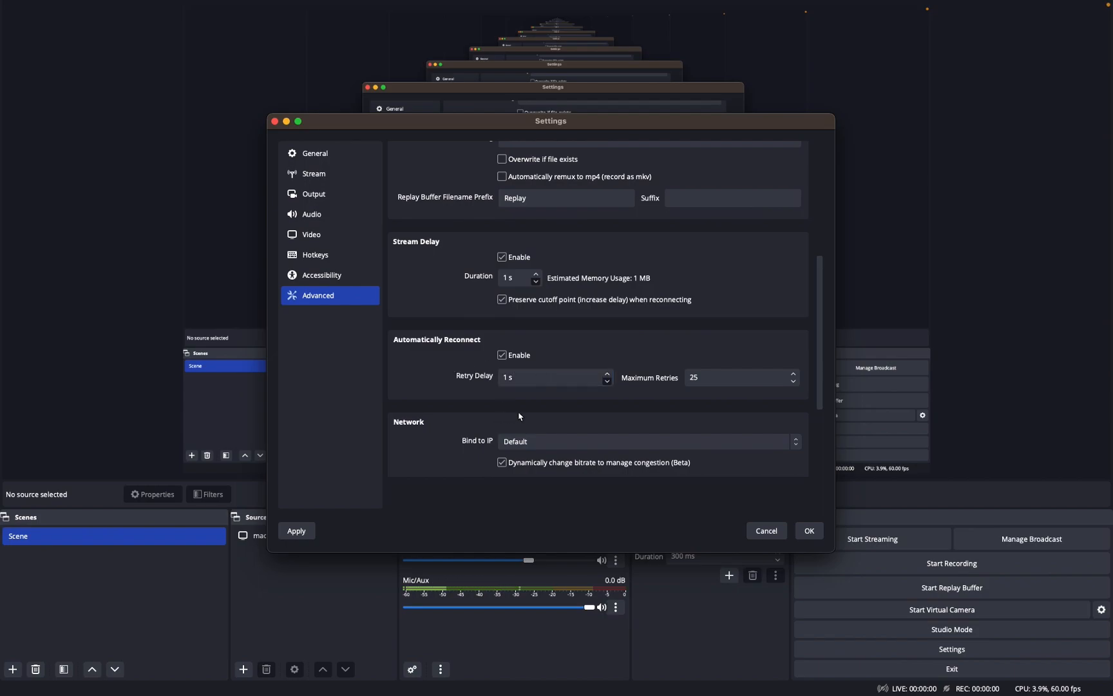
{"action": "scroll", "scroll_direction": "down", "scroll_amount": 3}
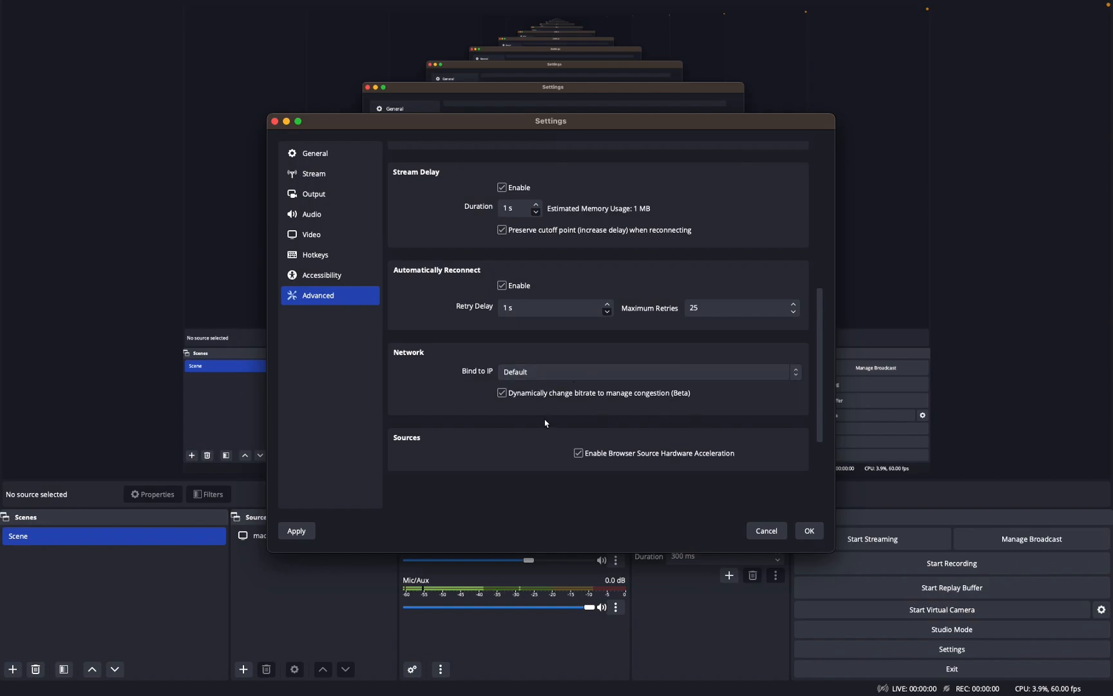
{"action": "mouse_move", "coordinate": [521, 266]}
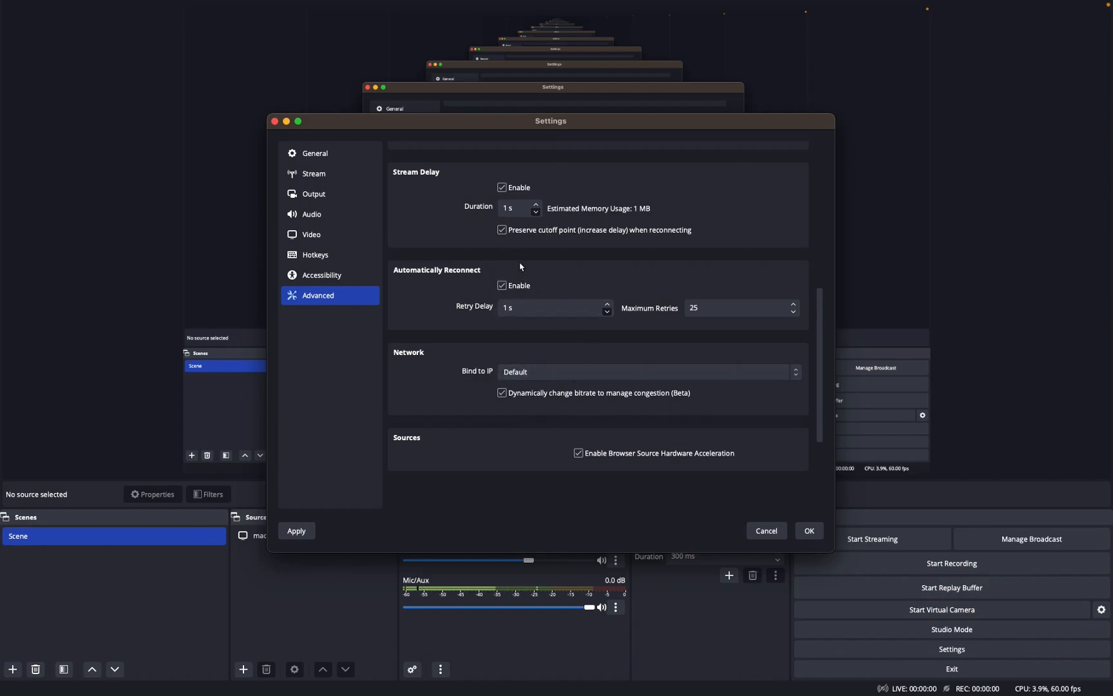
{"action": "mouse_move", "coordinate": [639, 226]}
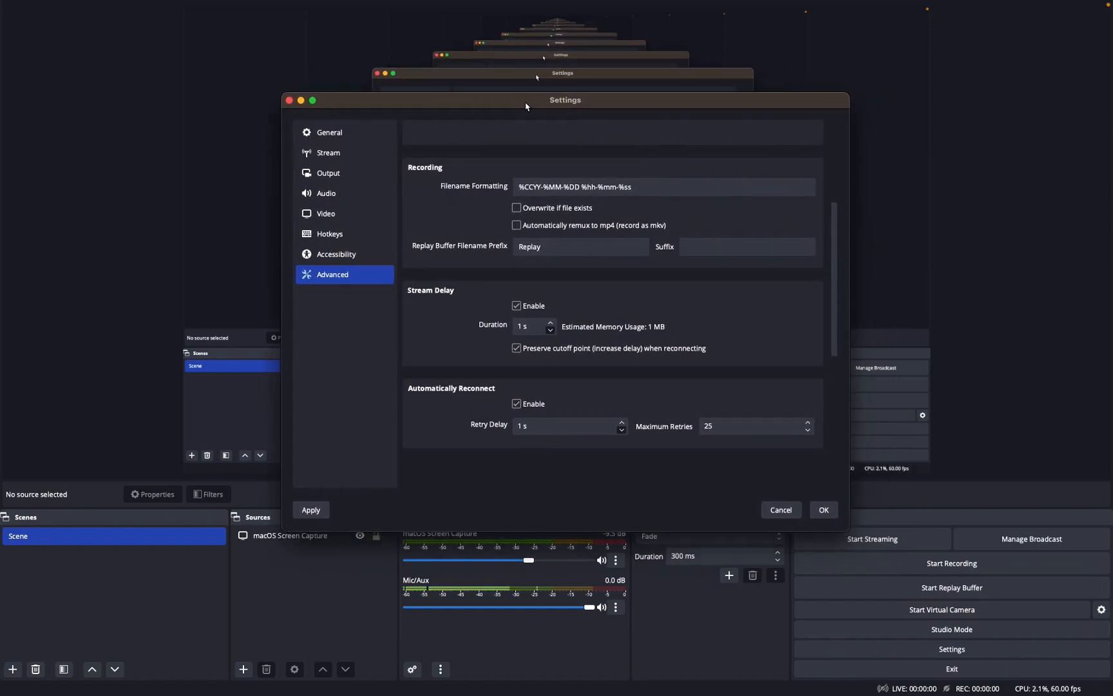
{"action": "mouse_move", "coordinate": [559, 373]}
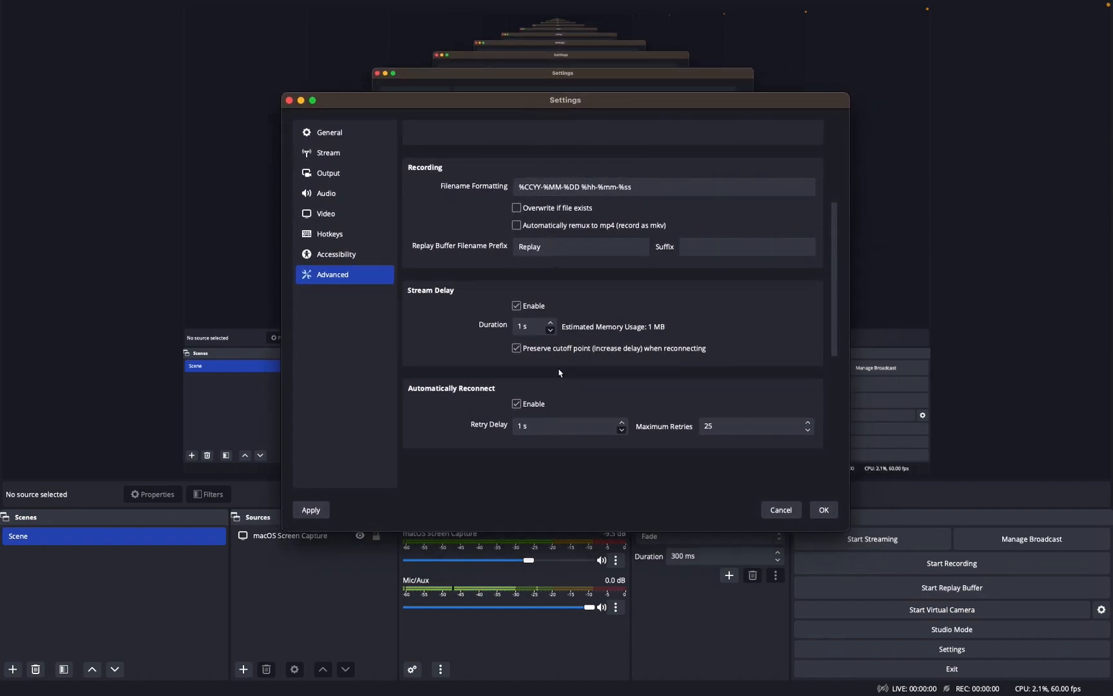
{"action": "mouse_move", "coordinate": [493, 123]}
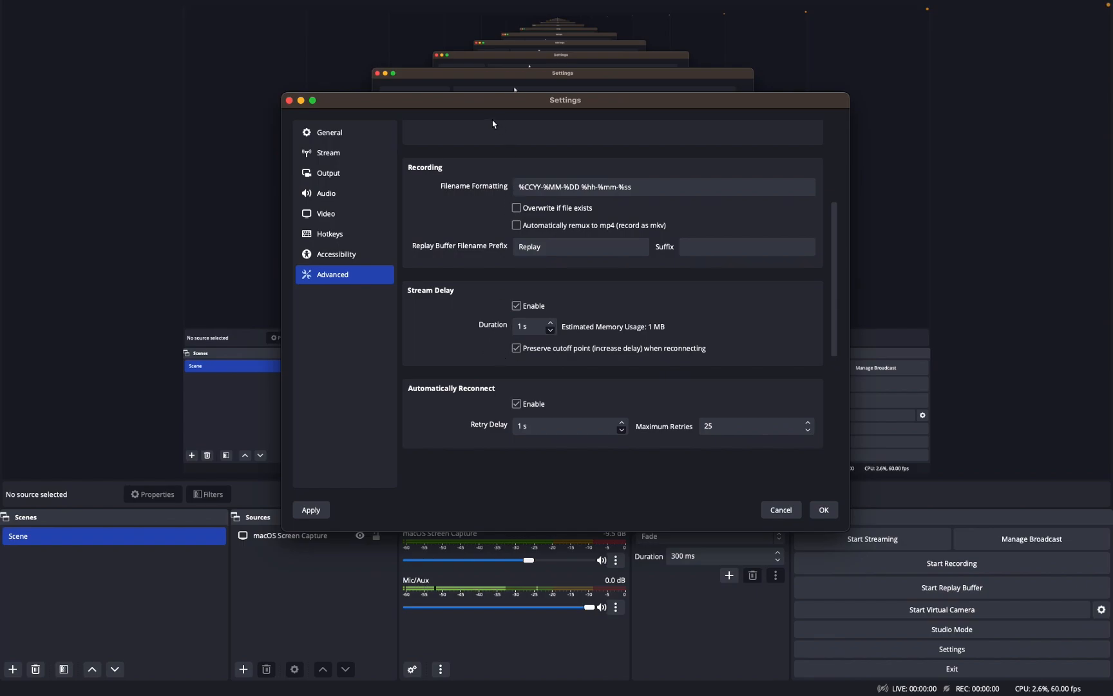
Step: Review the remaining Advanced network options, then cancel out of Settings without saving
{"action": "left_click", "coordinate": [531, 326]}
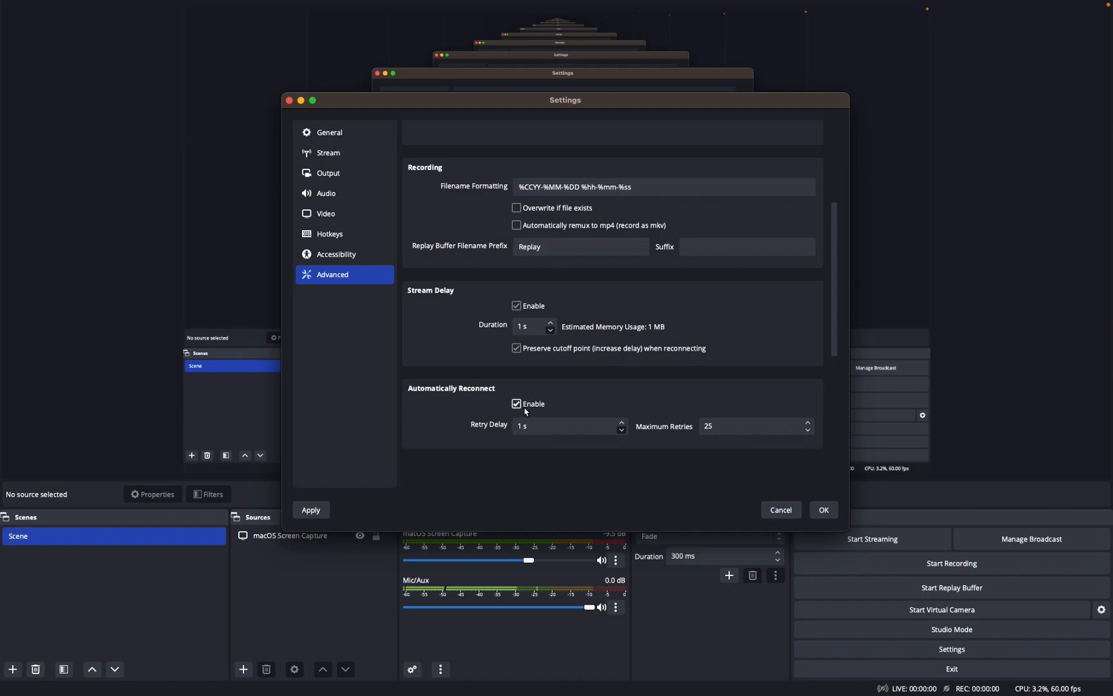
{"action": "scroll", "scroll_direction": "down", "scroll_amount": 3}
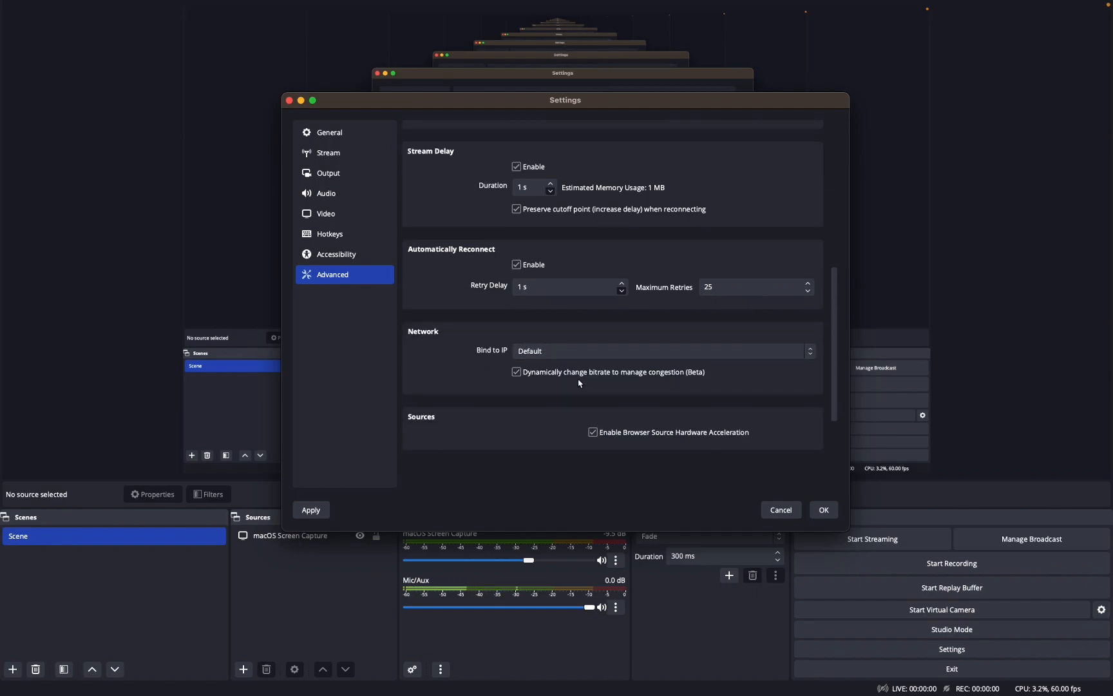
{"action": "scroll", "scroll_direction": "down", "scroll_amount": 3}
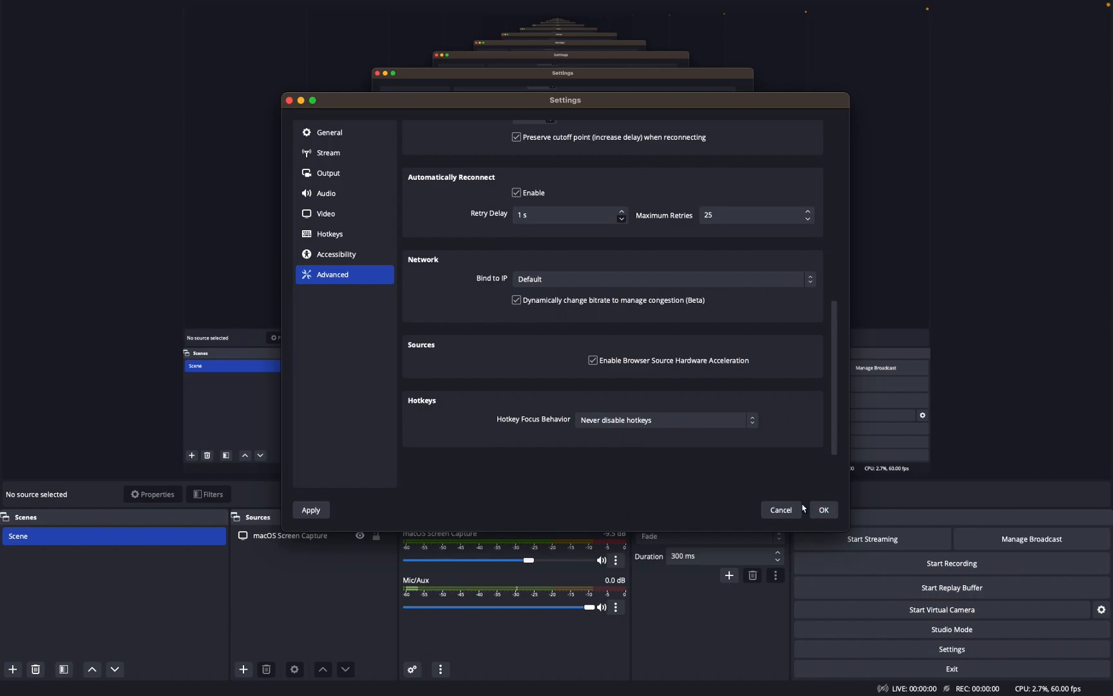
{"action": "left_click", "coordinate": [823, 509]}
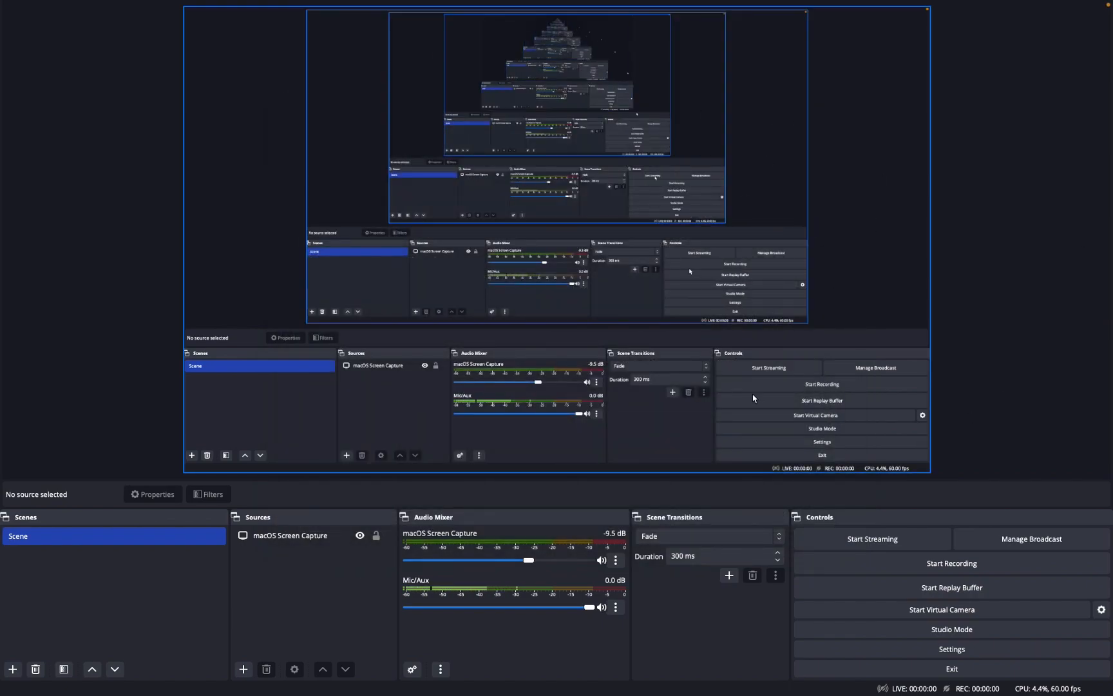